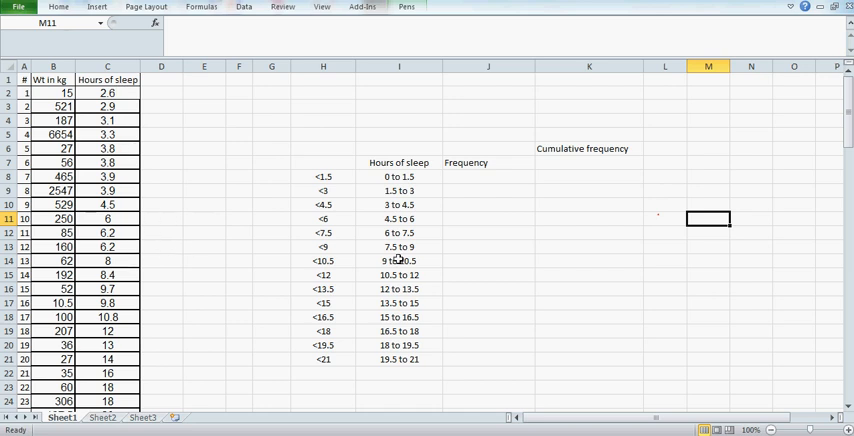
{"action": "mouse_move", "coordinate": [524, 226]}
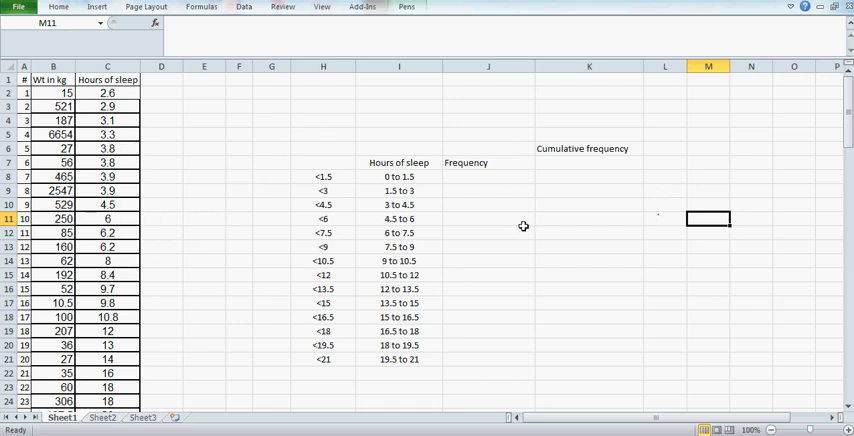
{"action": "mouse_move", "coordinate": [528, 232]}
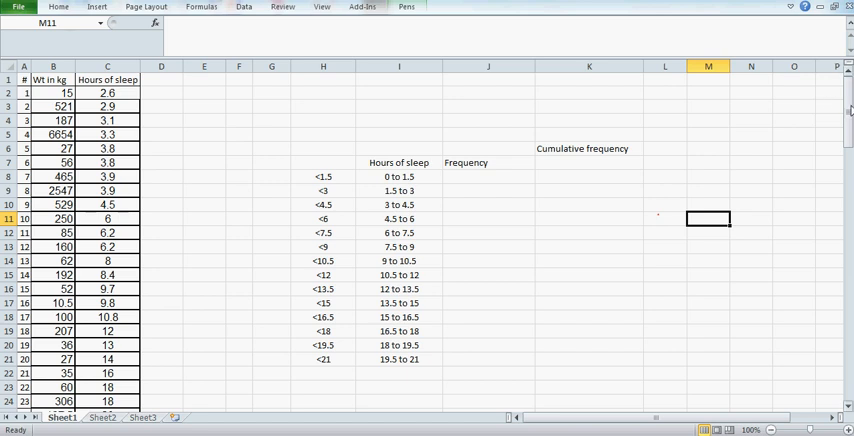
Strike through counted sleep values in column C and handwrite counts 0, 2, 6 under Freq.
{"action": "scroll", "scroll_direction": "down", "scroll_amount": 3}
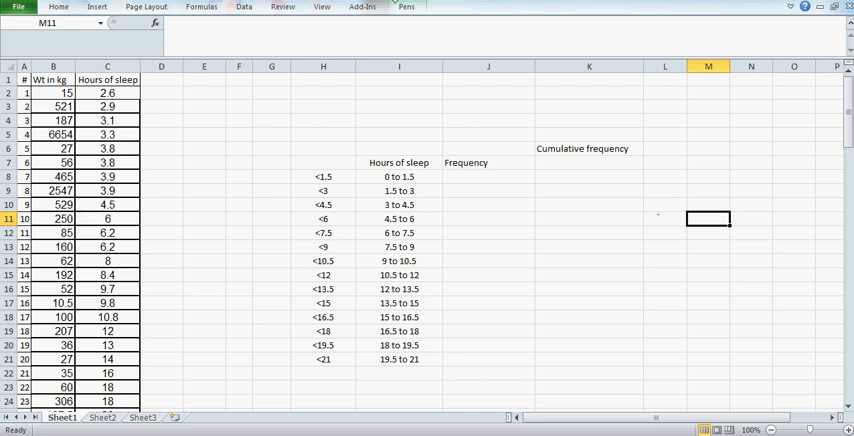
{"action": "left_click", "coordinate": [406, 8]}
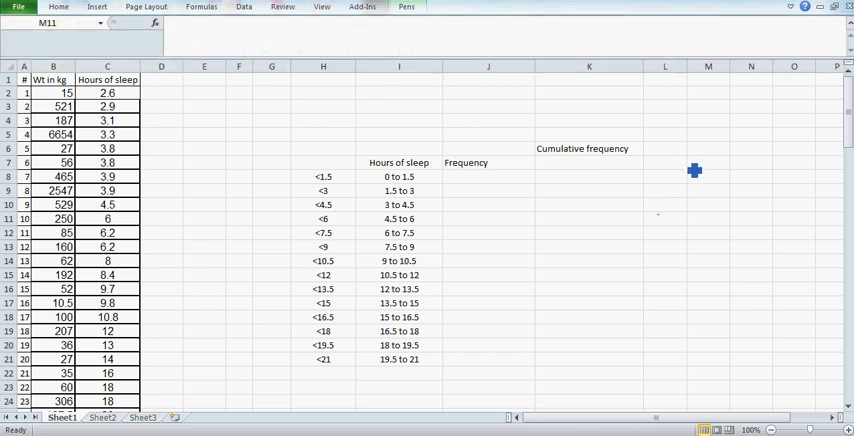
{"action": "mouse_move", "coordinate": [708, 168]}
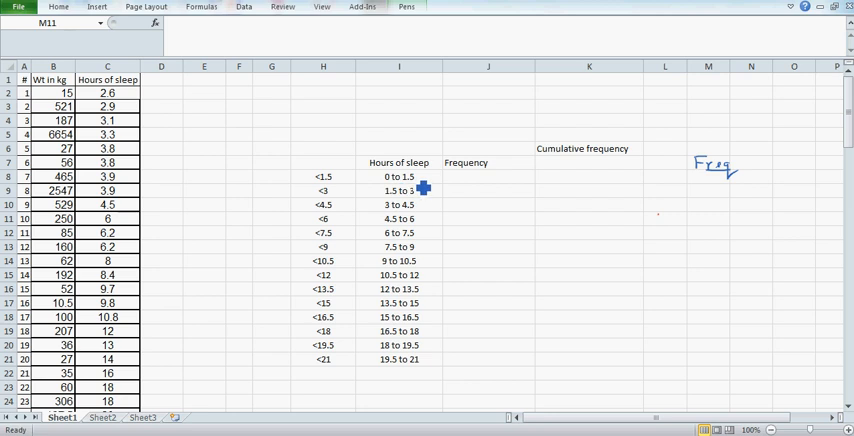
{"action": "mouse_move", "coordinate": [690, 188]}
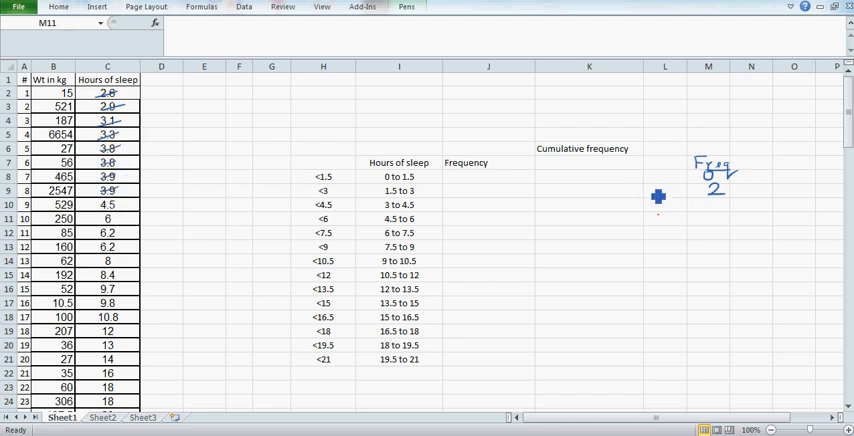
{"action": "left_click_drag", "start_coordinate": [716, 196], "coordinate": [724, 210]}
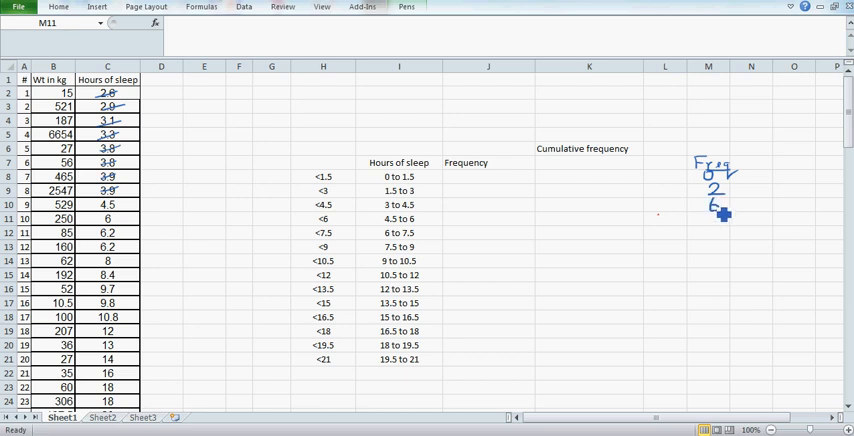
{"action": "mouse_move", "coordinate": [424, 216]}
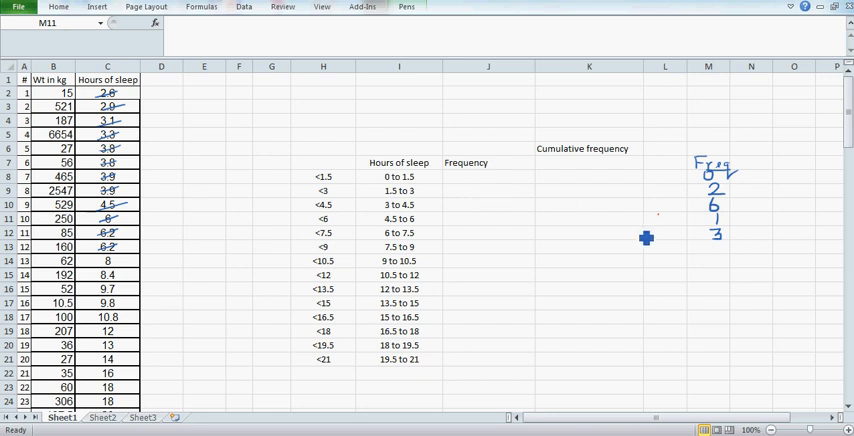
{"action": "mouse_move", "coordinate": [212, 264]}
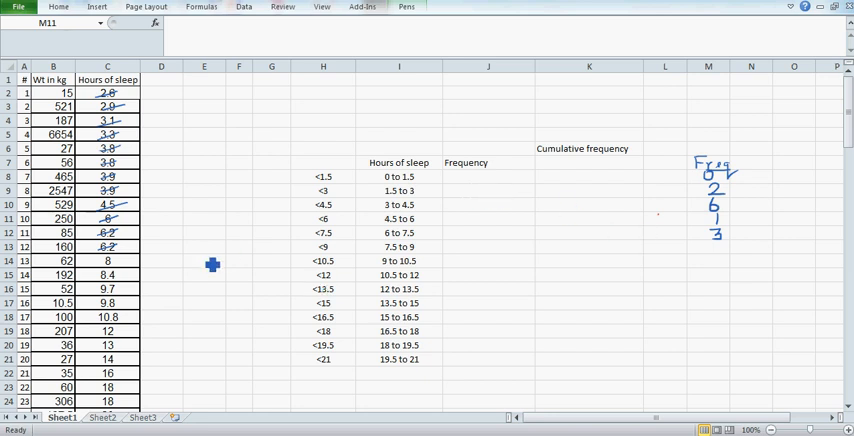
{"action": "left_click", "coordinate": [58, 8]}
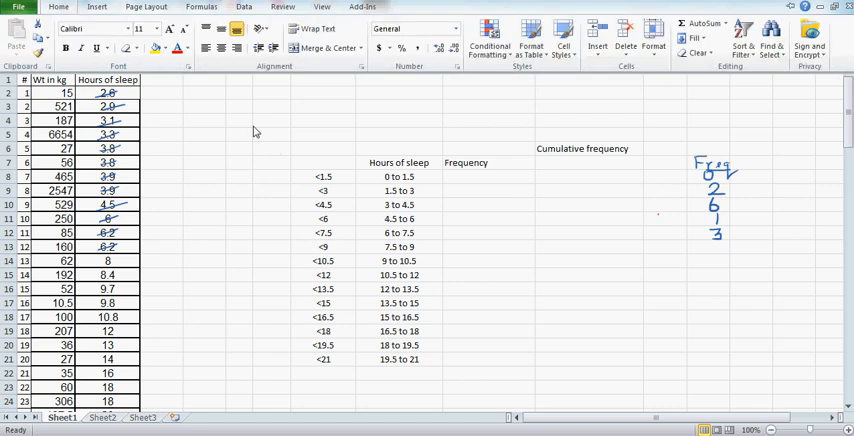
{"action": "left_click", "coordinate": [588, 260]}
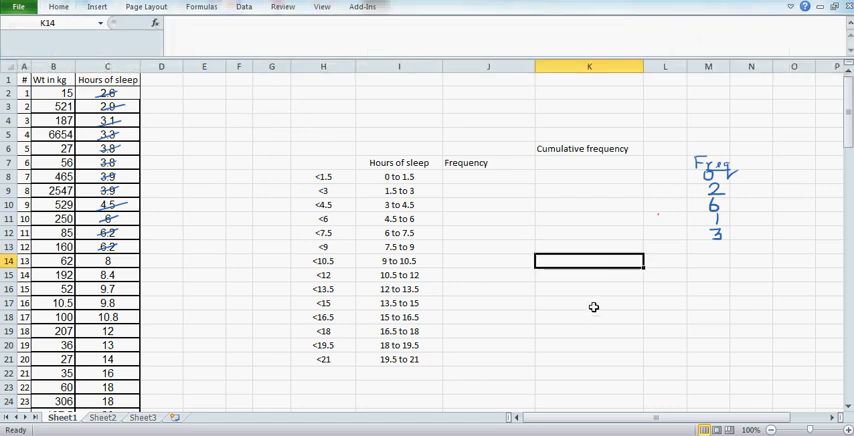
{"action": "mouse_move", "coordinate": [602, 196]}
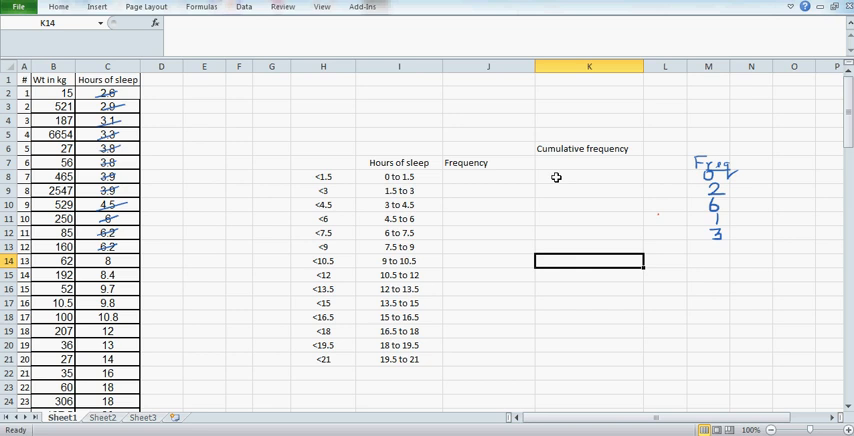
{"action": "left_click", "coordinate": [588, 176]}
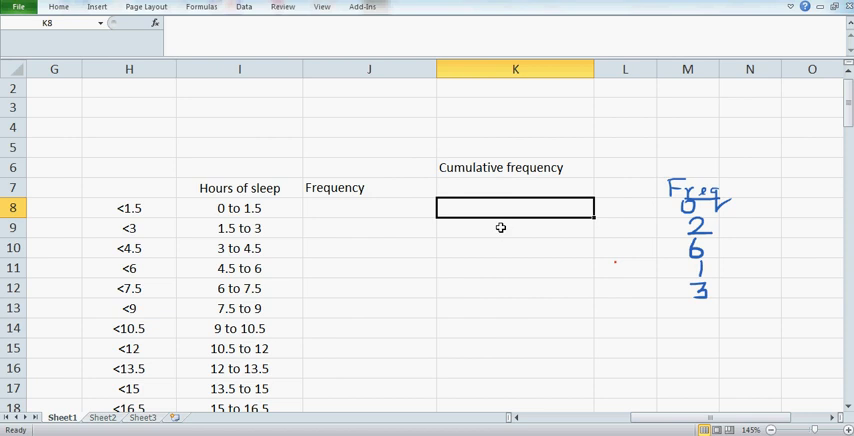
Enter =COUNTIF($C$2:$C$25, H8) in K8 to count sleep values under the <1.5 threshold.
{"action": "type", "text": "="}
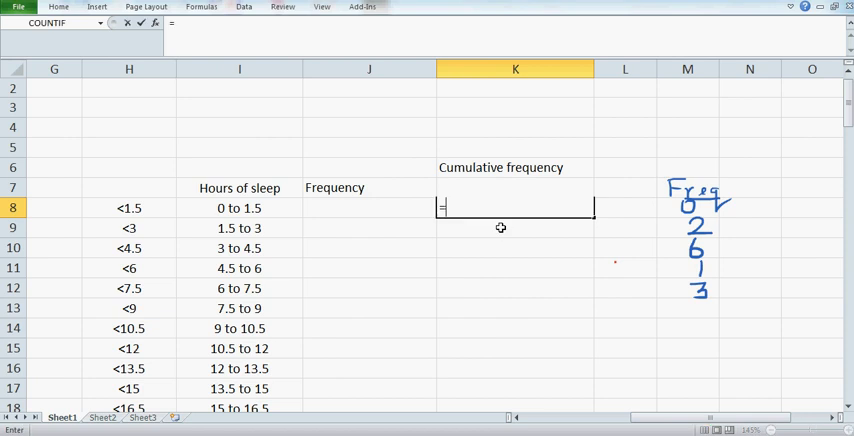
{"action": "type", "text": "counti"}
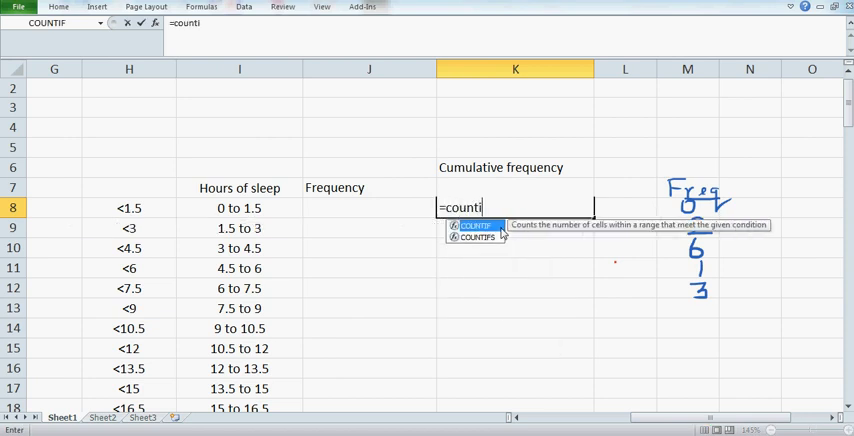
{"action": "type", "text": "f("}
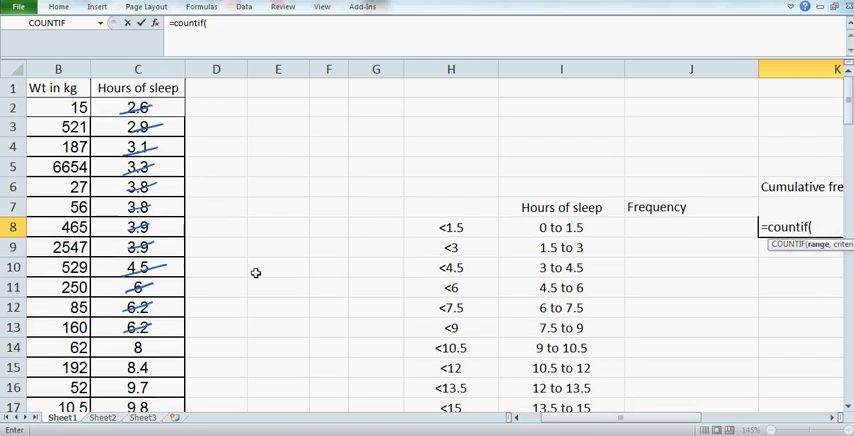
{"action": "left_click", "coordinate": [138, 108]}
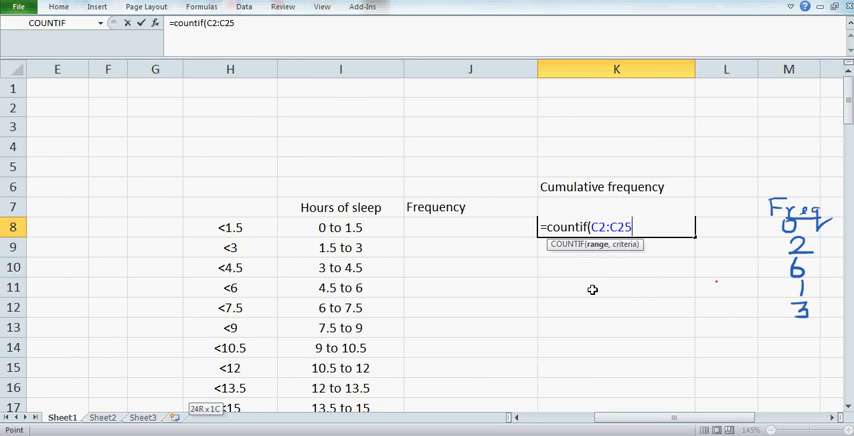
{"action": "mouse_move", "coordinate": [620, 352]}
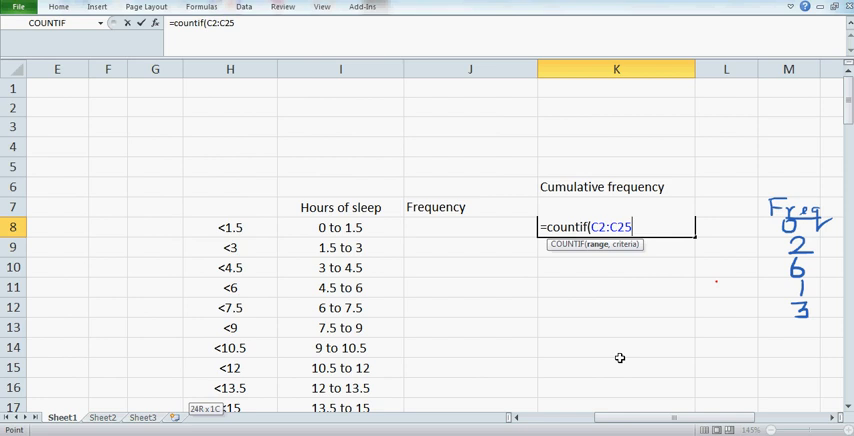
{"action": "key", "text": "f4"}
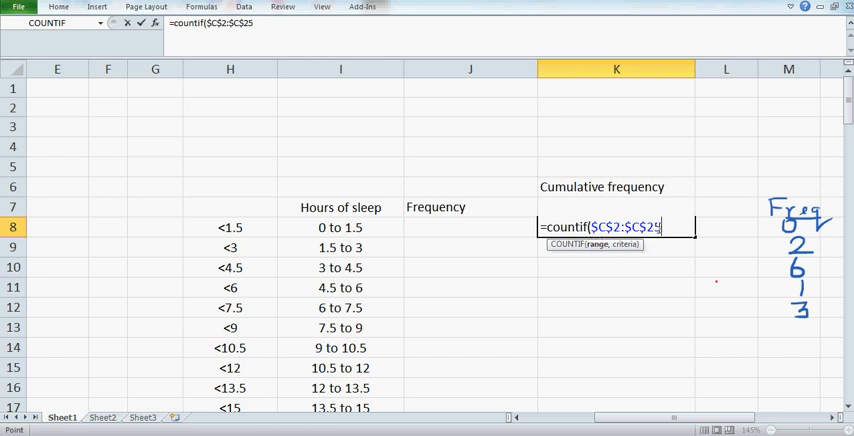
{"action": "mouse_move", "coordinate": [616, 264]}
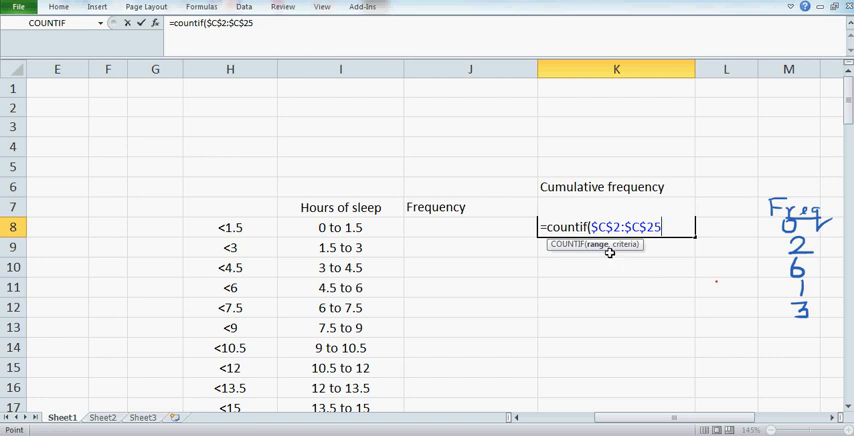
{"action": "type", "text": ","}
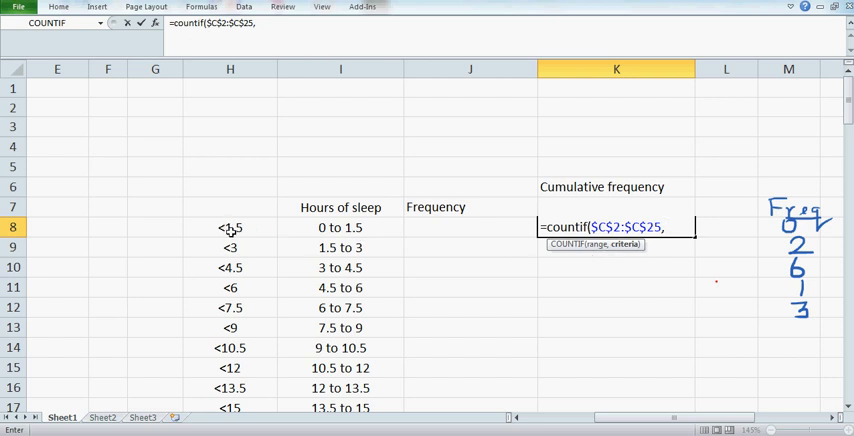
{"action": "left_click", "coordinate": [230, 228]}
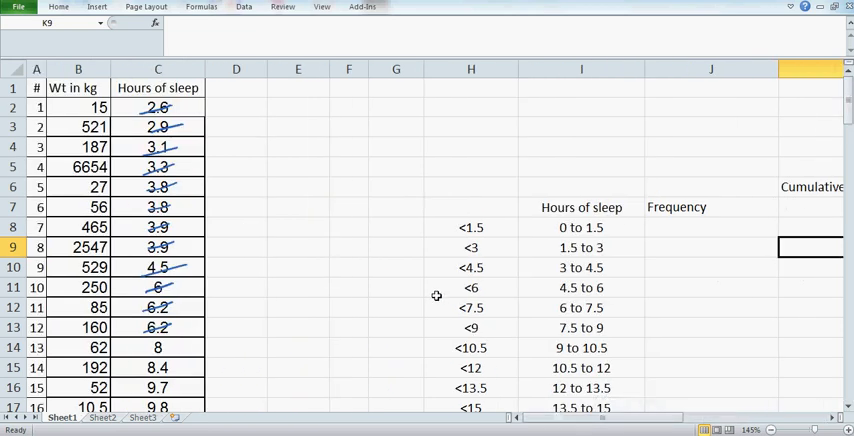
{"action": "mouse_move", "coordinate": [324, 368]}
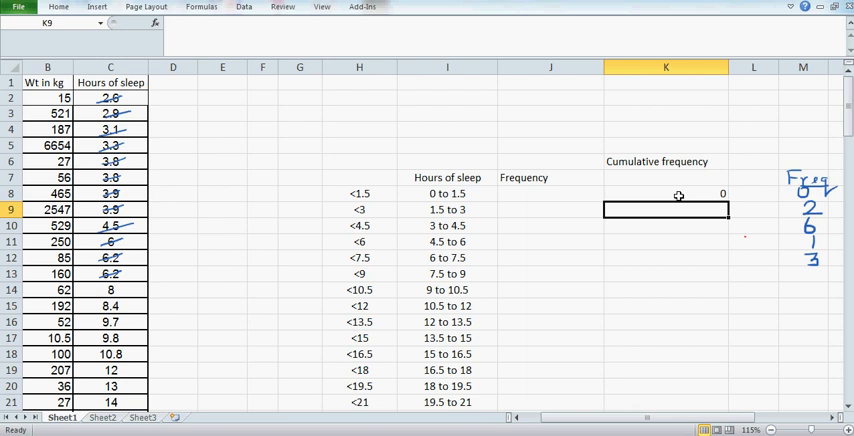
{"action": "left_click", "coordinate": [664, 192]}
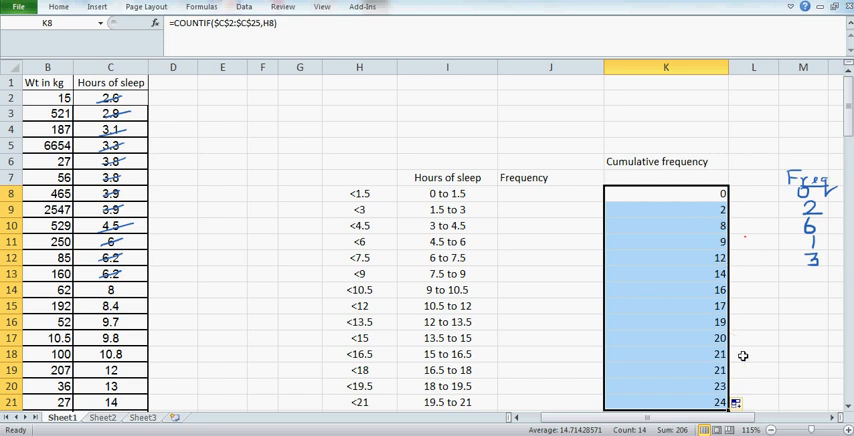
{"action": "left_click", "coordinate": [752, 354]}
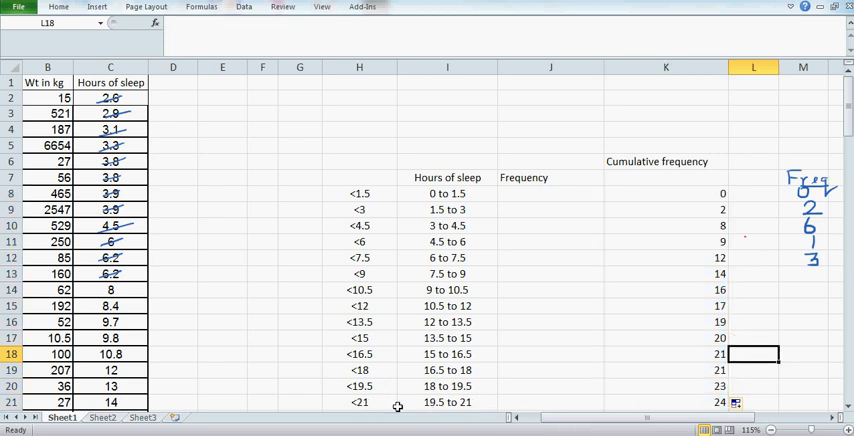
{"action": "scroll", "scroll_direction": "down", "scroll_amount": 3}
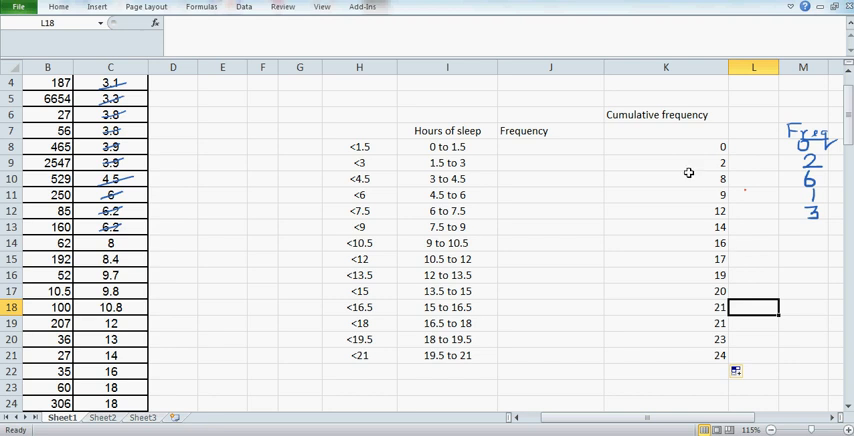
{"action": "mouse_move", "coordinate": [560, 144]}
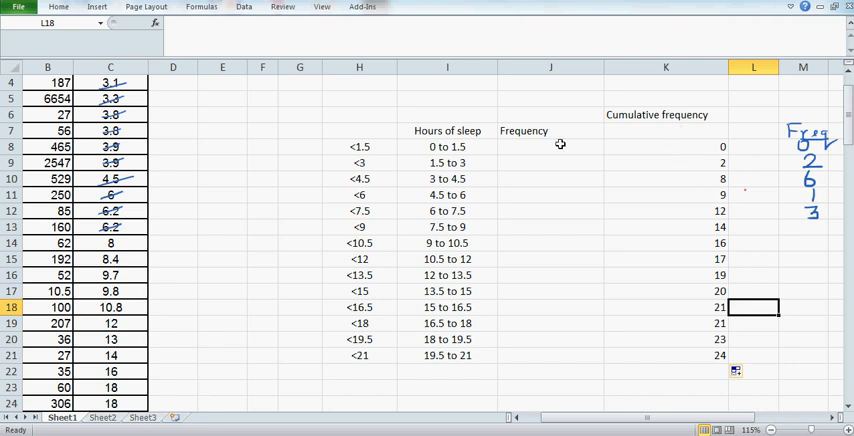
{"action": "mouse_move", "coordinate": [718, 180]}
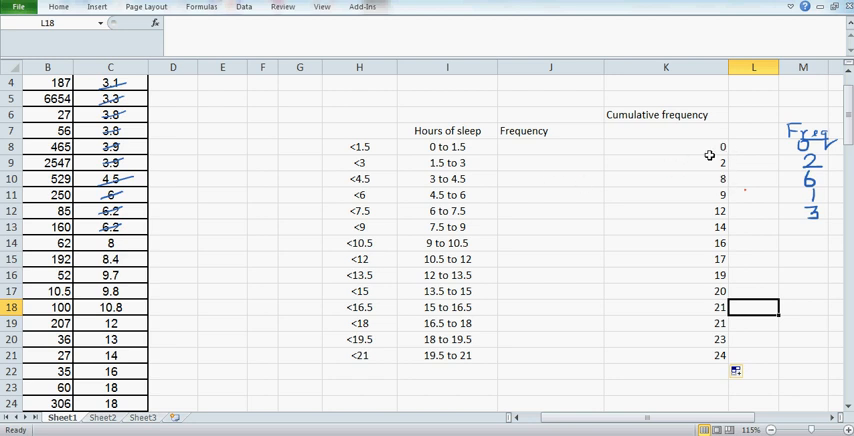
{"action": "mouse_move", "coordinate": [804, 150]}
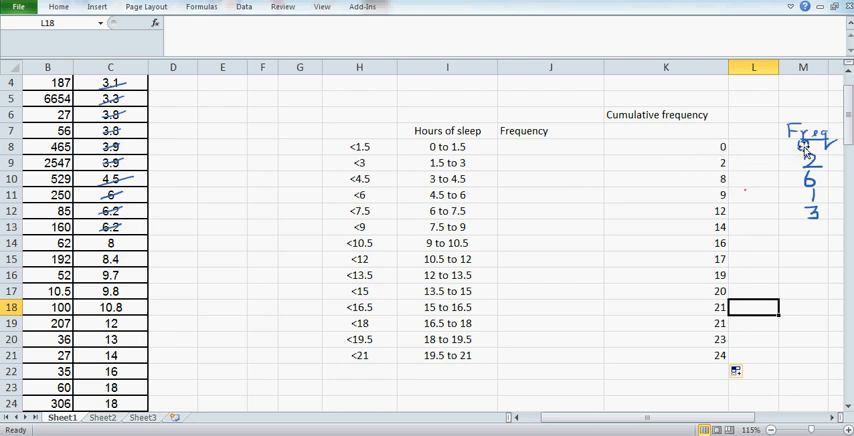
{"action": "left_click", "coordinate": [550, 146]}
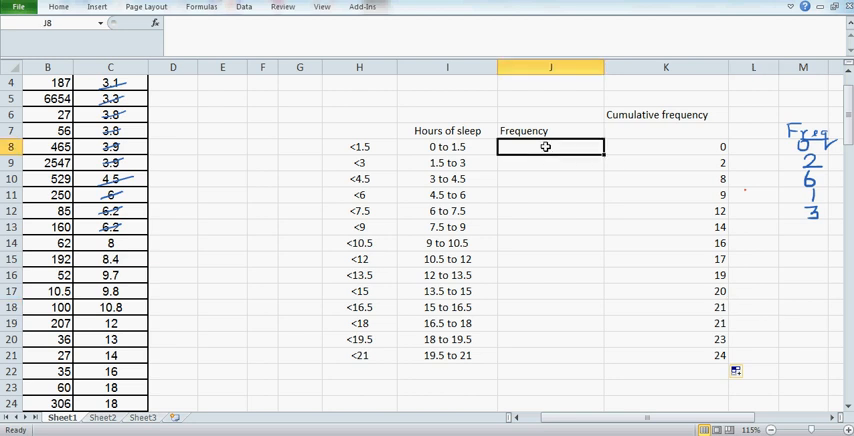
{"action": "type", "text": "0"}
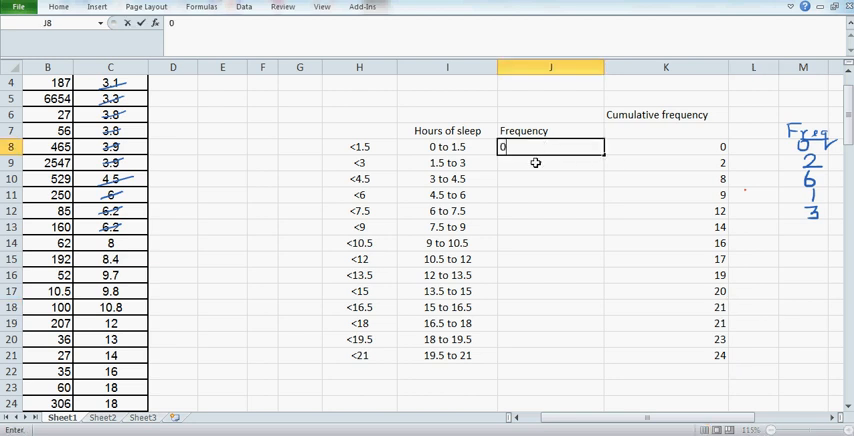
{"action": "type", "text": "2"}
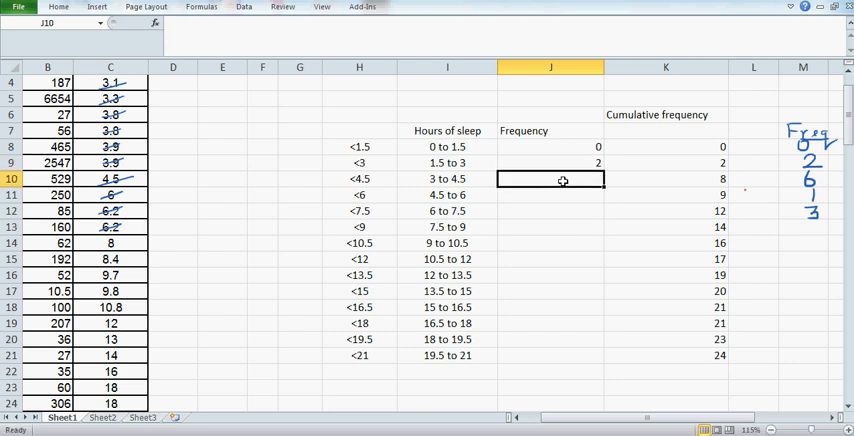
{"action": "type", "text": "6"}
{"action": "left_click", "coordinate": [550, 196]}
{"action": "type", "text": "1"}
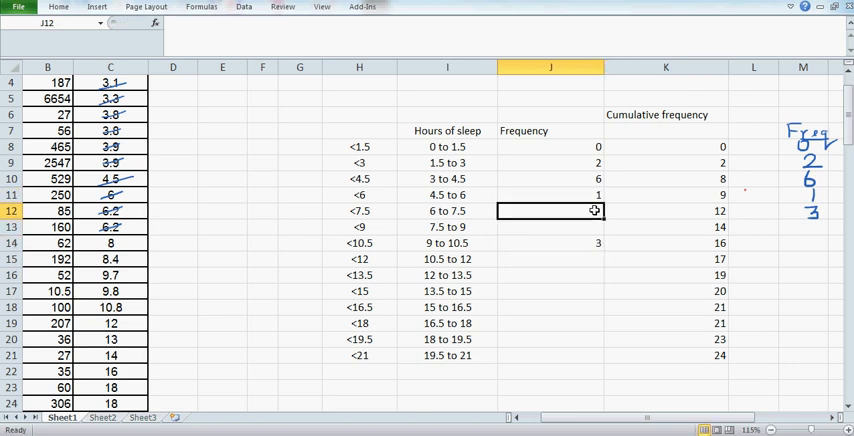
{"action": "left_click", "coordinate": [664, 292]}
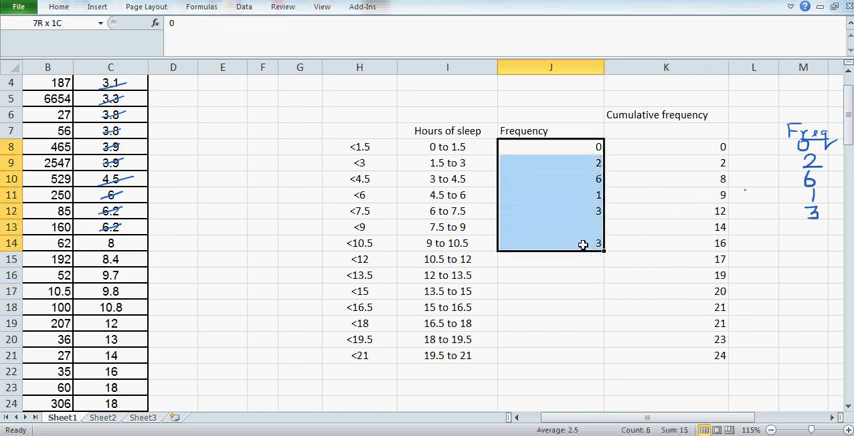
{"action": "key", "text": "Delete"}
{"action": "type", "text": "="}
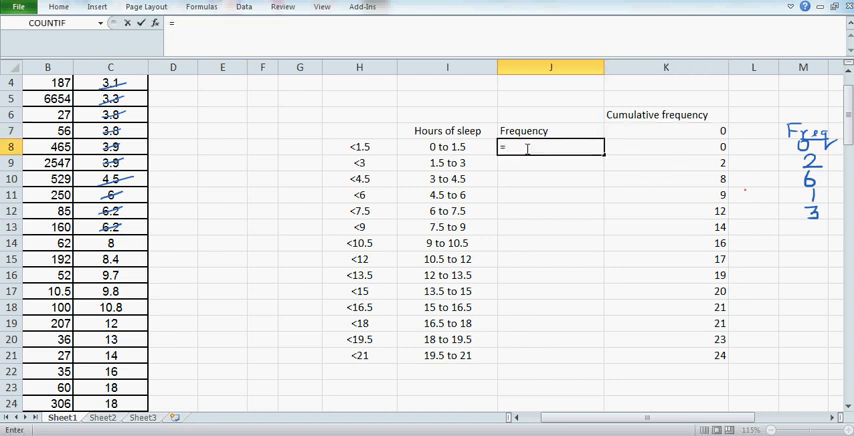
Set J8 to =K8 and derive the remaining frequencies by subtracting consecutive cumulative counts.
{"action": "left_click", "coordinate": [664, 148]}
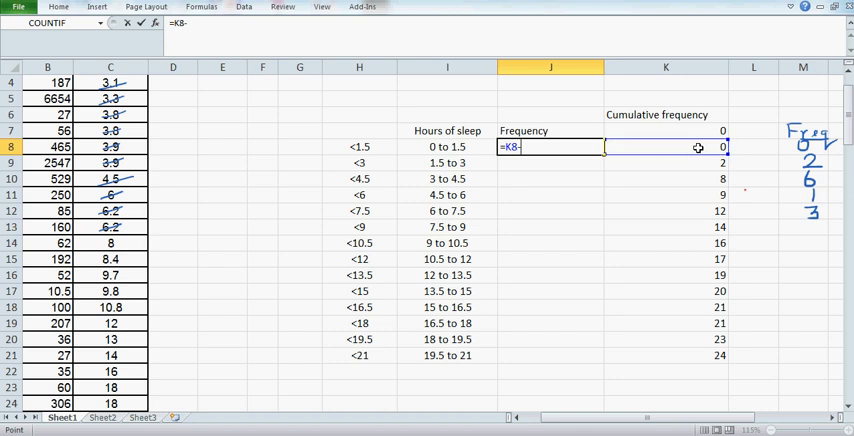
{"action": "left_click", "coordinate": [664, 132]}
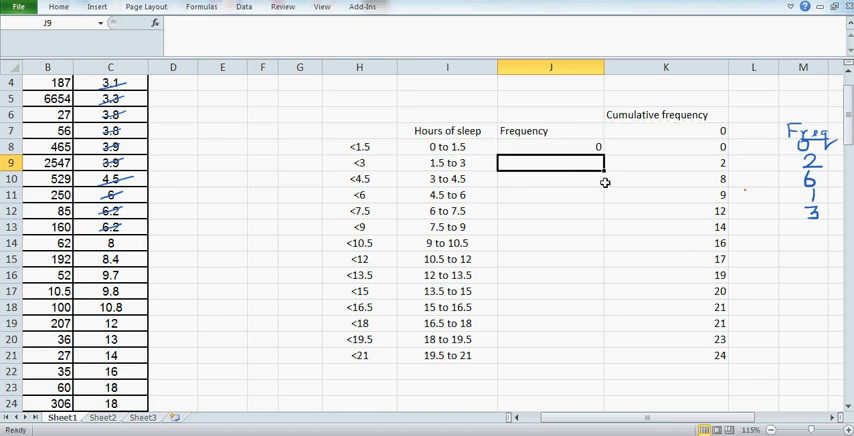
{"action": "left_click", "coordinate": [548, 146]}
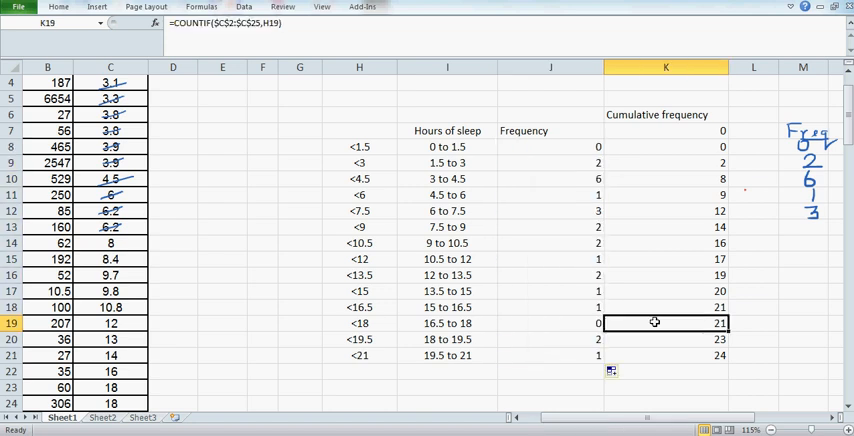
{"action": "left_click", "coordinate": [664, 388]}
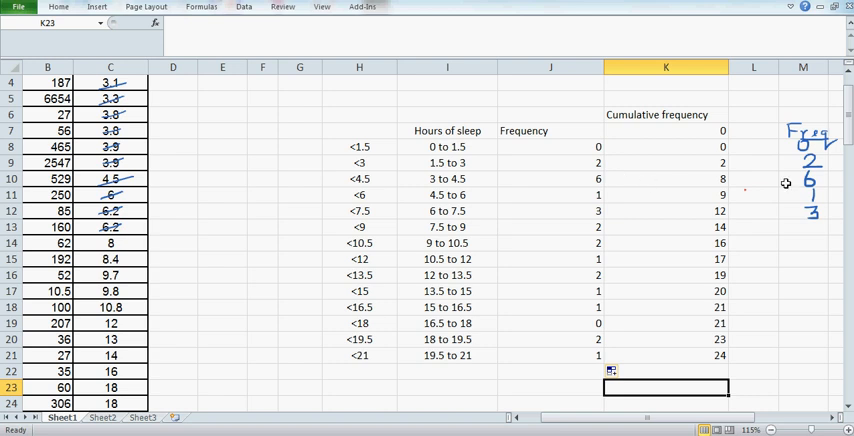
{"action": "mouse_move", "coordinate": [456, 148]}
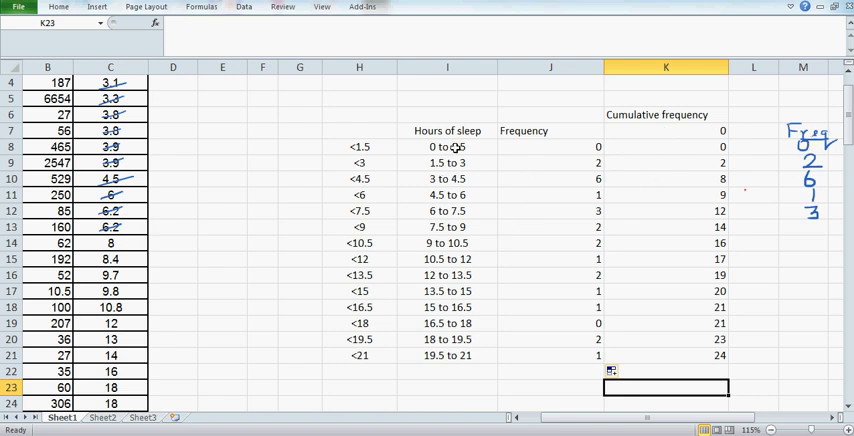
{"action": "mouse_move", "coordinate": [528, 202]}
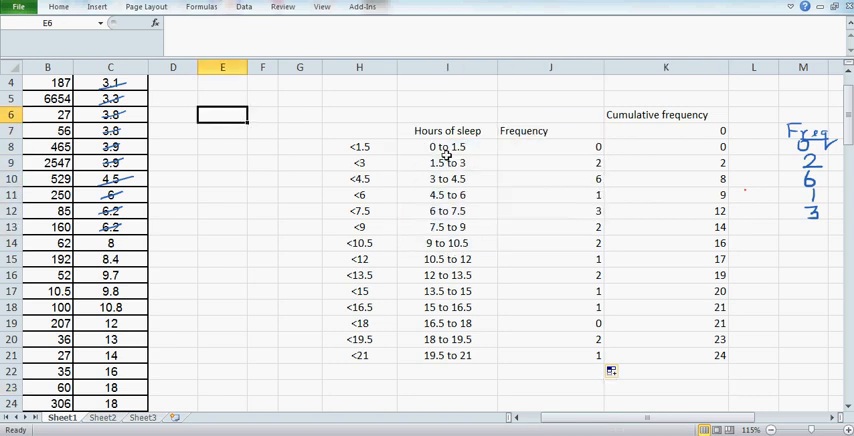
Select the Hours of sleep intervals with their frequencies in I8:J21 as chart data.
{"action": "left_click_drag", "start_coordinate": [448, 148], "coordinate": [550, 308]}
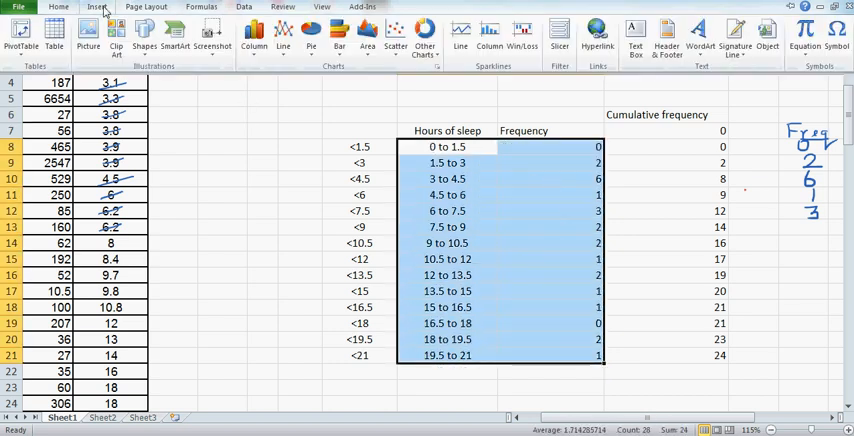
Insert a 2-D Clustered Column chart of the sleep-interval frequencies beside the table.
{"action": "left_click", "coordinate": [252, 36]}
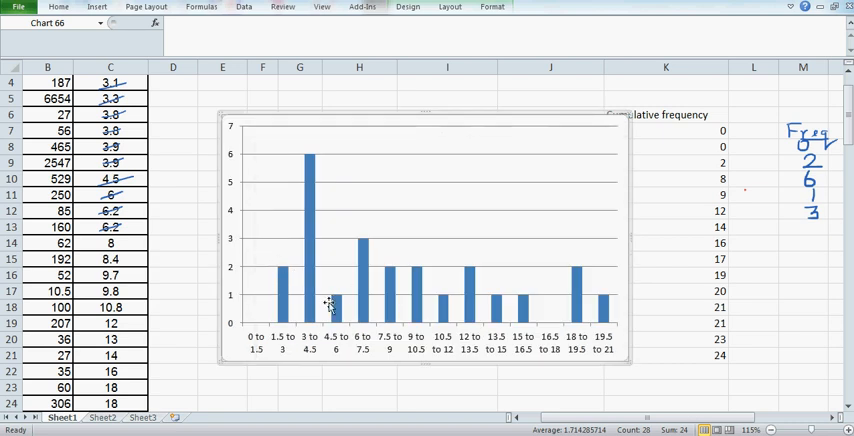
{"action": "mouse_move", "coordinate": [310, 238]}
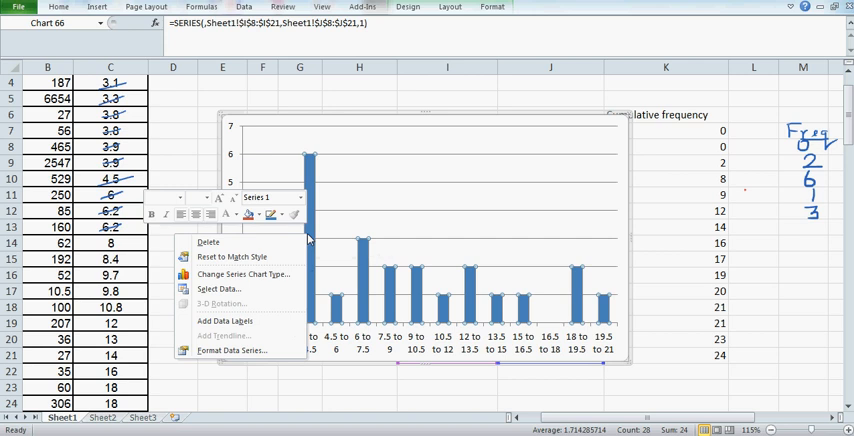
{"action": "mouse_move", "coordinate": [536, 292]}
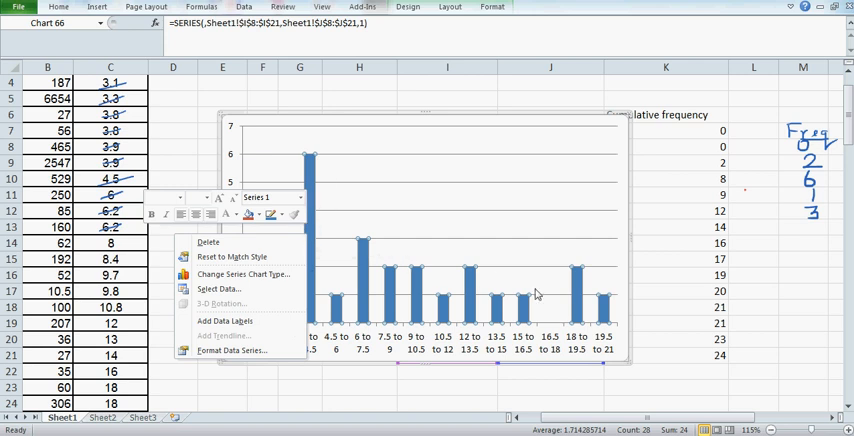
{"action": "mouse_move", "coordinate": [234, 352]}
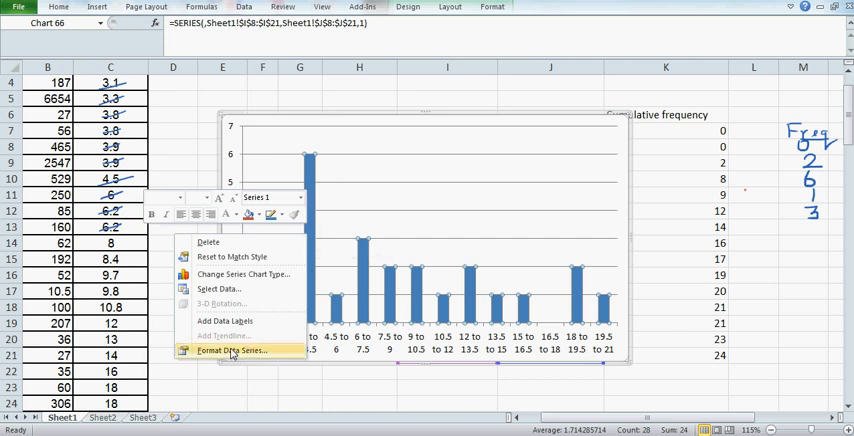
Set the data series Gap Width to 0% so the bars touch like a histogram.
{"action": "left_click", "coordinate": [234, 350]}
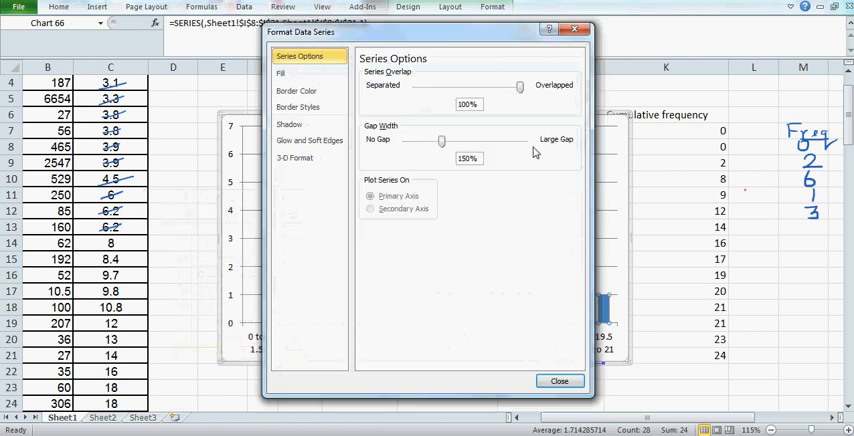
{"action": "left_click_drag", "start_coordinate": [442, 140], "coordinate": [408, 140]}
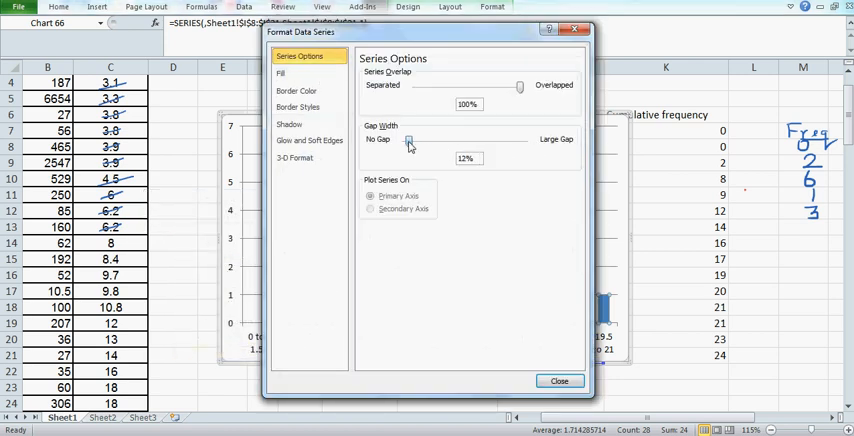
{"action": "left_click_drag", "start_coordinate": [408, 140], "coordinate": [404, 140]}
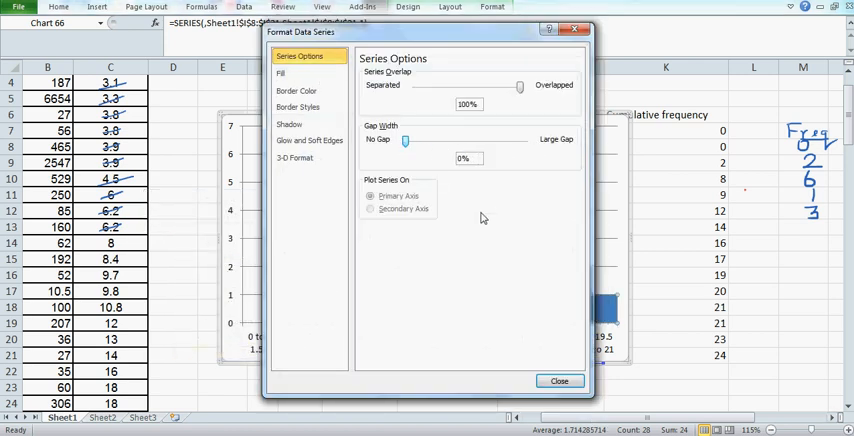
{"action": "left_click", "coordinate": [560, 380]}
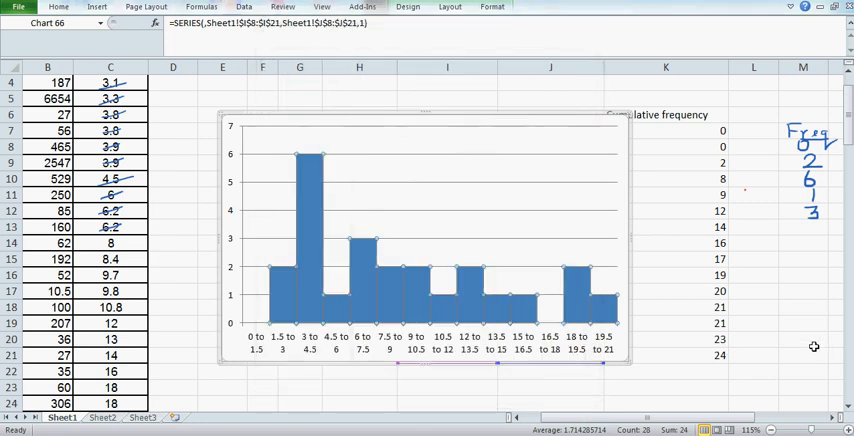
{"action": "left_click", "coordinate": [804, 340]}
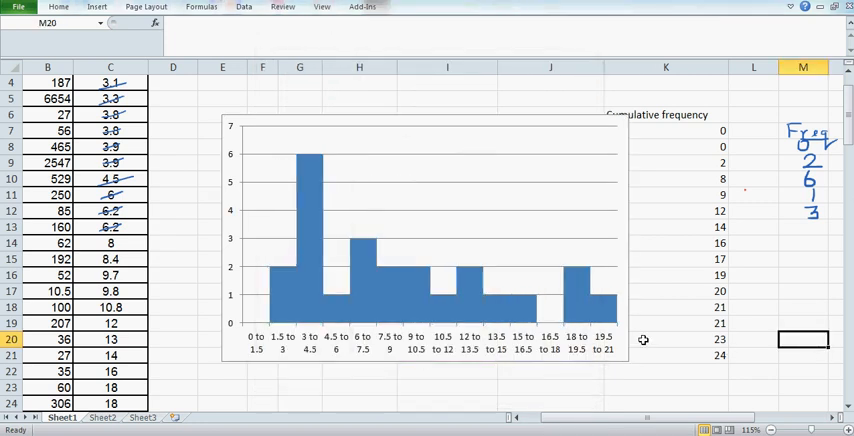
{"action": "mouse_move", "coordinate": [276, 270]}
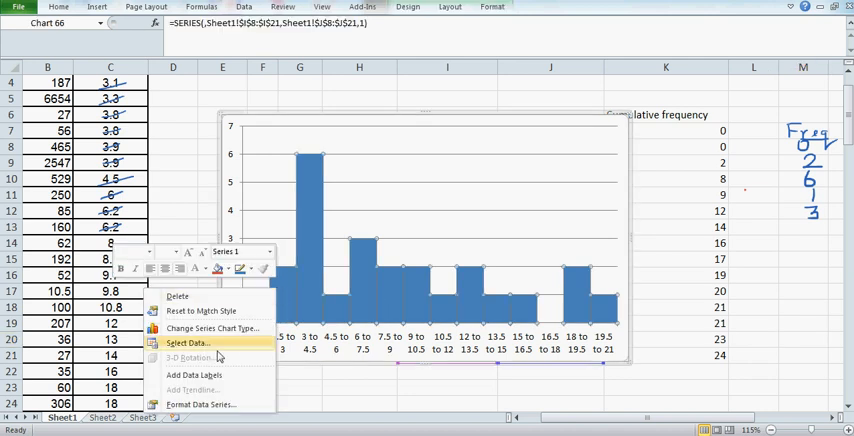
Add data labels showing each bar's frequency count.
{"action": "left_click", "coordinate": [196, 374]}
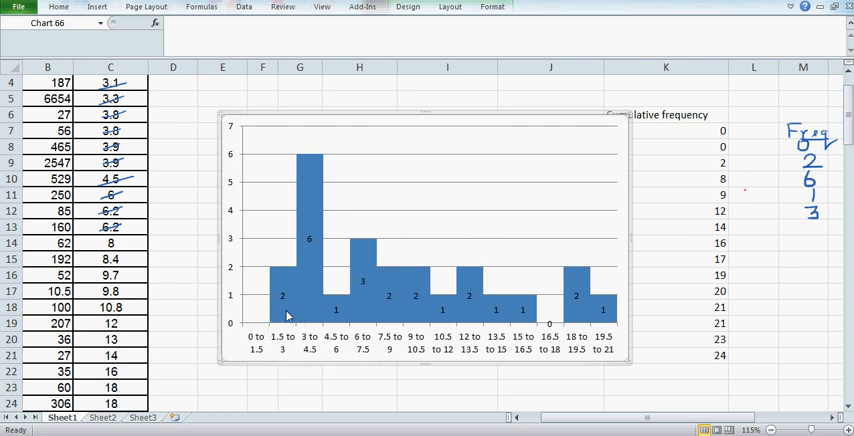
{"action": "mouse_move", "coordinate": [496, 218]}
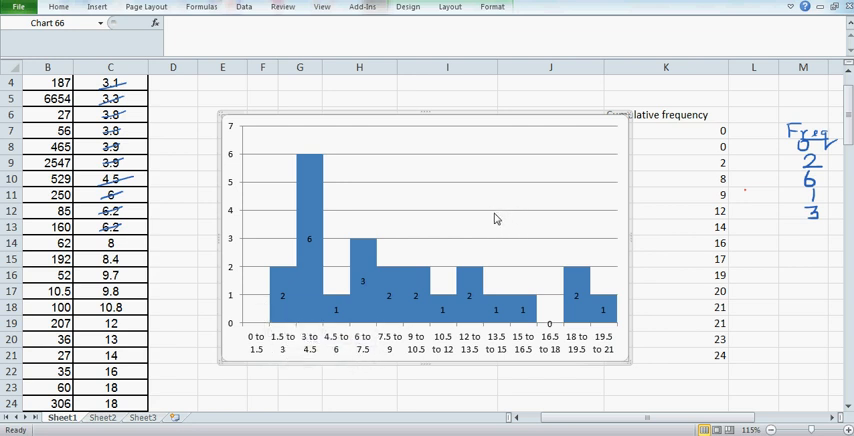
{"action": "right_click", "coordinate": [496, 218]}
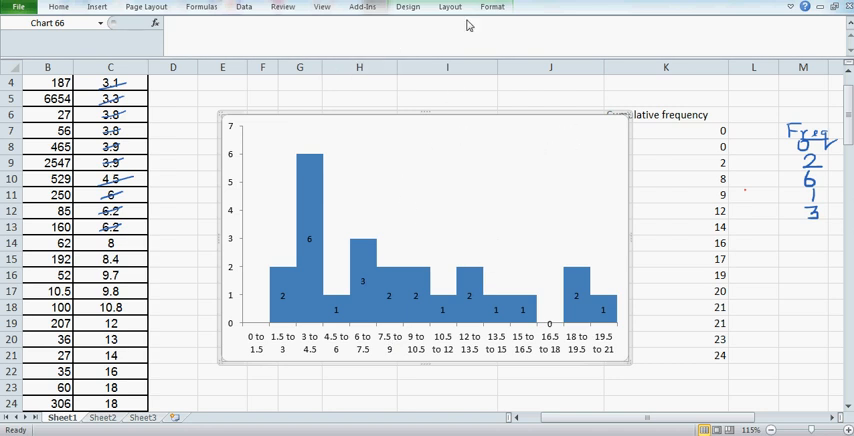
Add a chart title placed above the chart via Chart Tools Layout.
{"action": "left_click", "coordinate": [448, 8]}
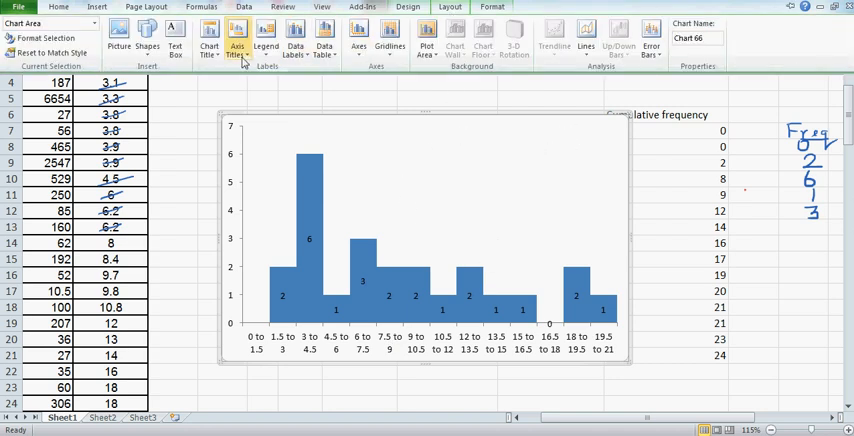
{"action": "left_click", "coordinate": [208, 40]}
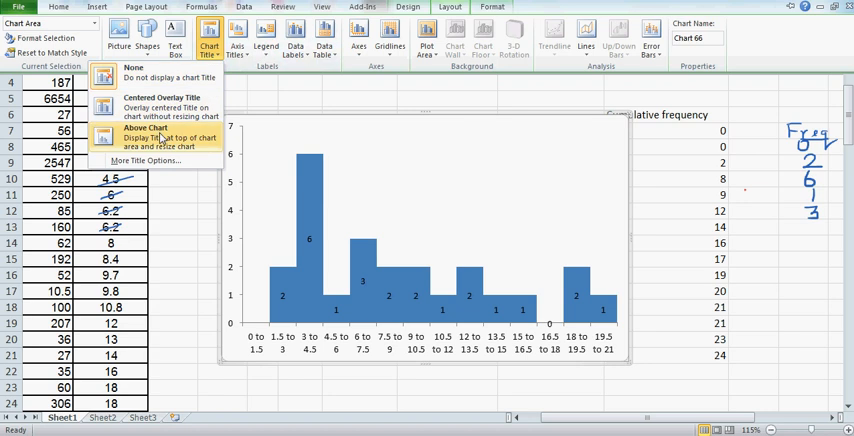
{"action": "left_click", "coordinate": [144, 128]}
{"action": "type", "text": "Histogram o"}
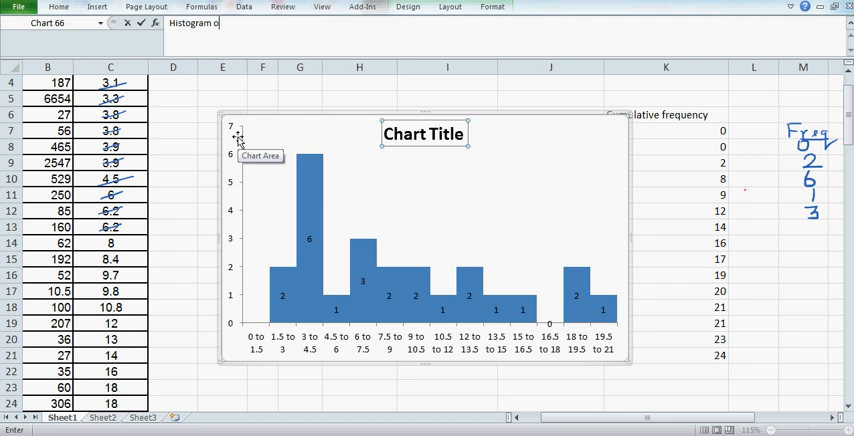
Enter the title 'Histogram of hours of sleep of mammals weighing over 10 kg'.
{"action": "type", "text": "f"}
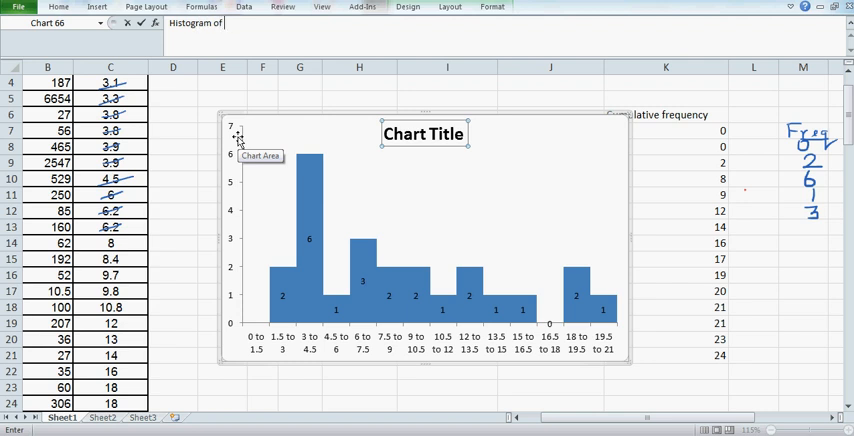
{"action": "type", "text": "hours of sleep of"}
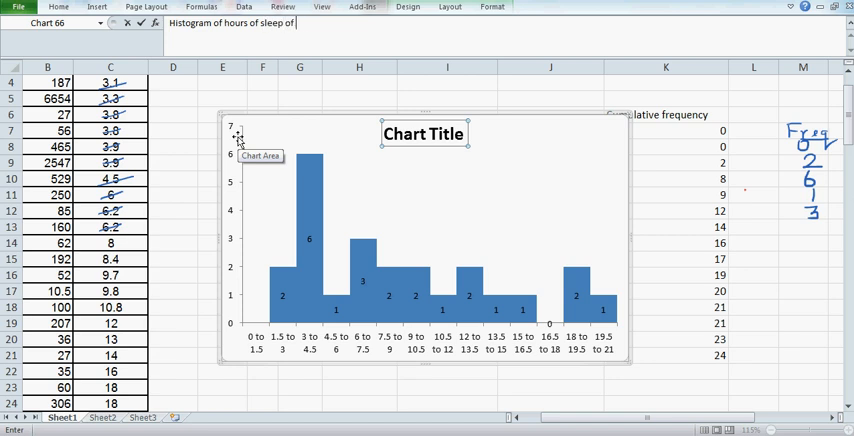
{"action": "type", "text": "mamm"}
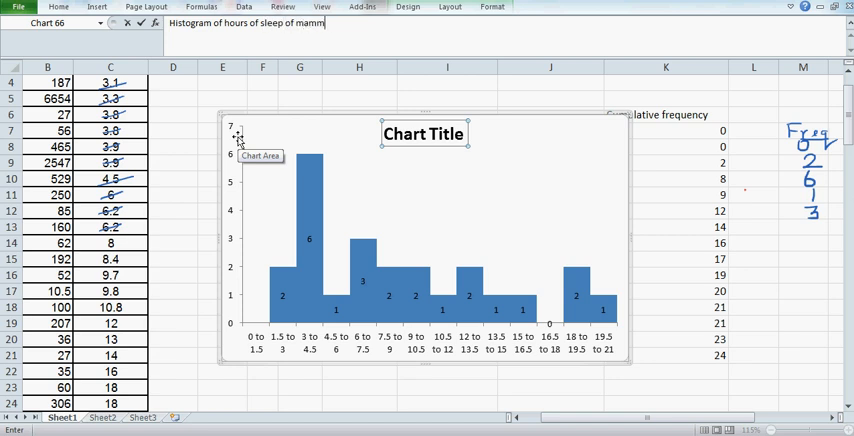
{"action": "type", "text": "als"}
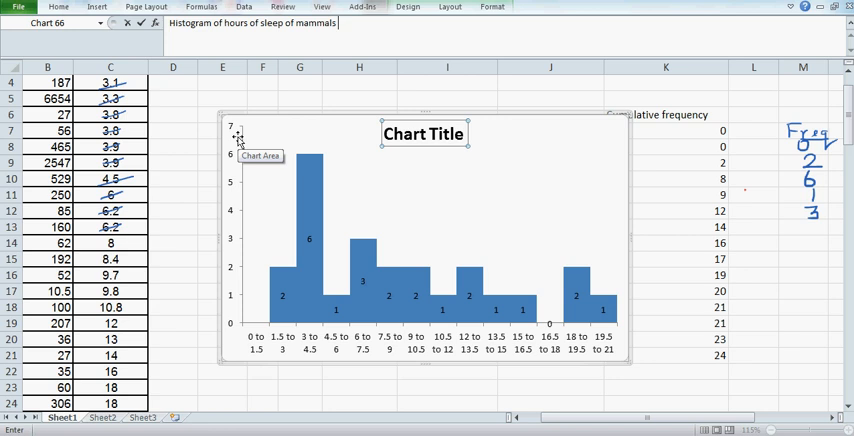
{"action": "type", "text": "w"}
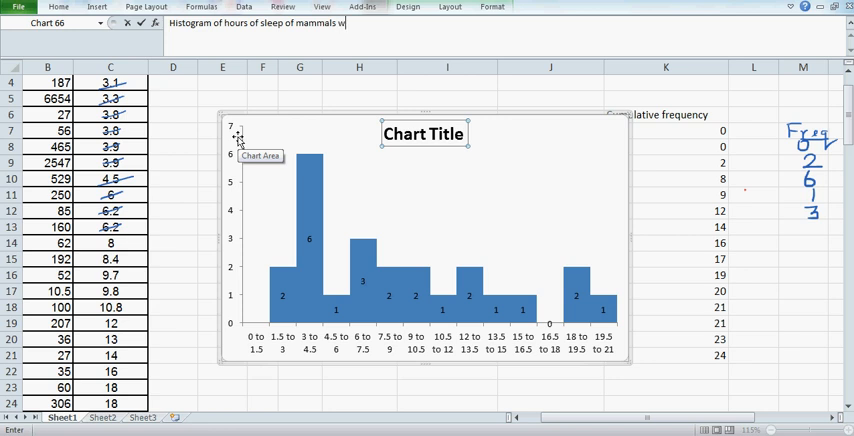
{"action": "type", "text": "eighing over 10 kg"}
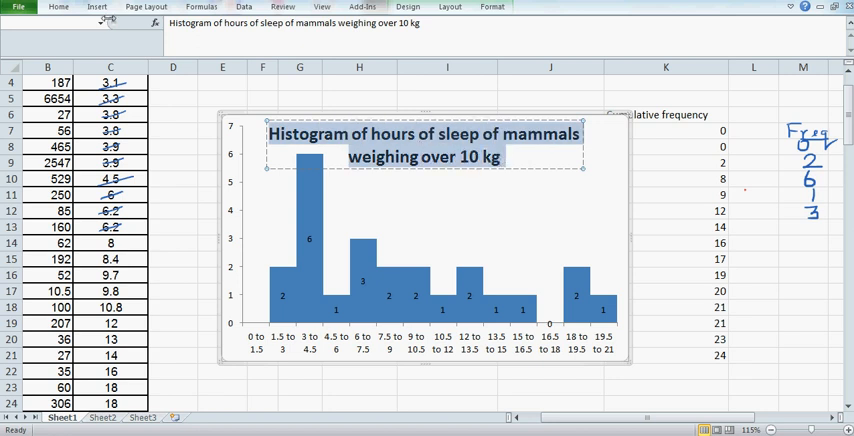
Shrink the chart title's font size and make it italic so it fits on one line.
{"action": "left_click", "coordinate": [58, 8]}
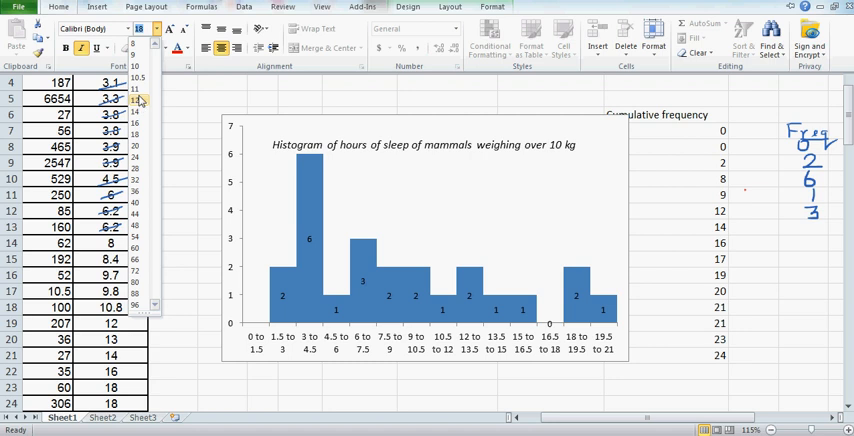
{"action": "left_click", "coordinate": [424, 144]}
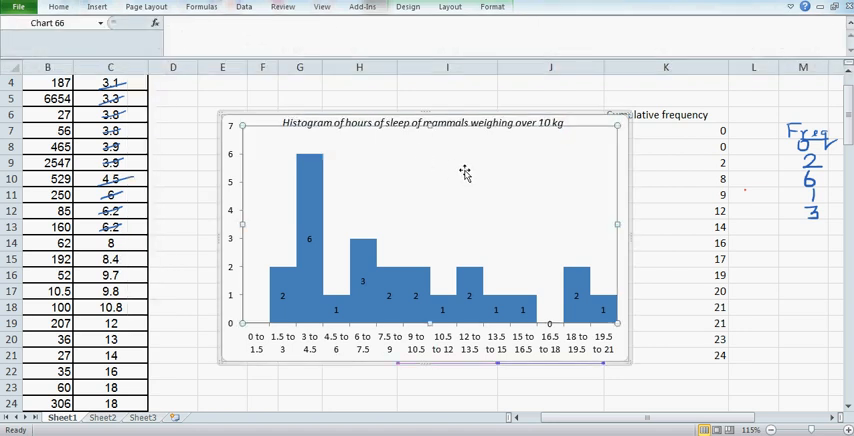
{"action": "left_click", "coordinate": [664, 194]}
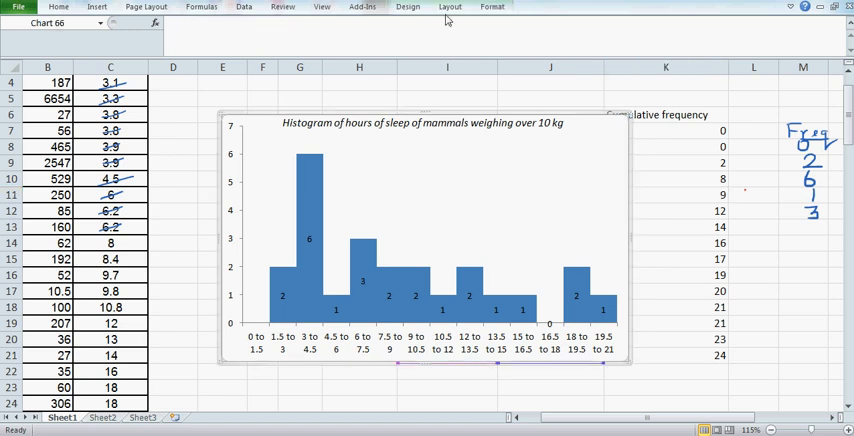
Add axis titles 'Hours of sleep' on the horizontal axis and 'Frequency' on the vertical axis.
{"action": "left_click", "coordinate": [236, 40]}
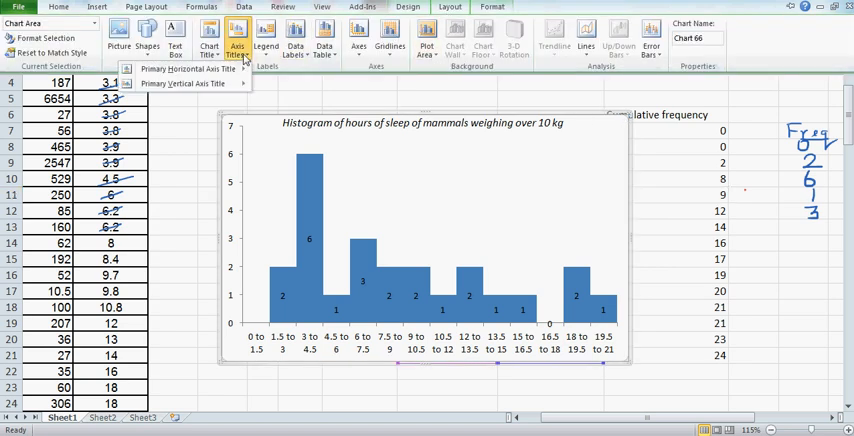
{"action": "left_click", "coordinate": [186, 68]}
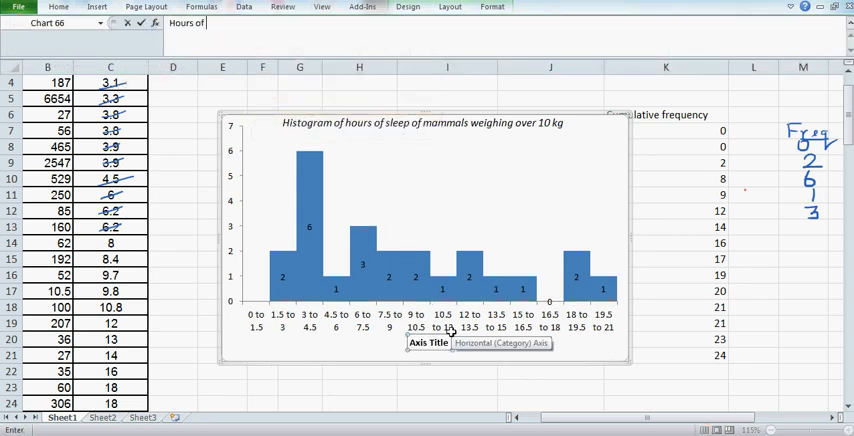
{"action": "type", "text": "Hours of sleep"}
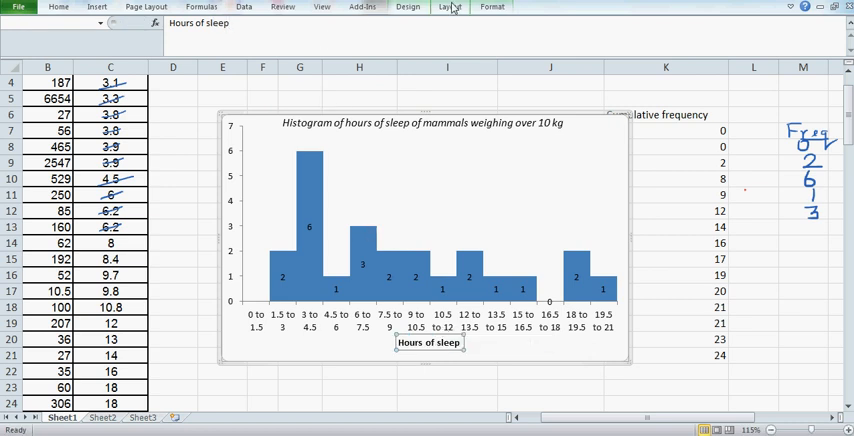
{"action": "left_click", "coordinate": [236, 42]}
{"action": "type", "text": "Freq"}
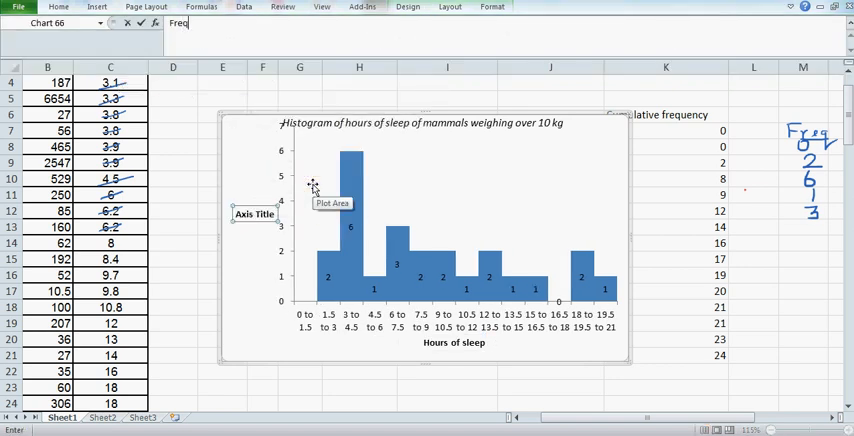
{"action": "type", "text": "uency"}
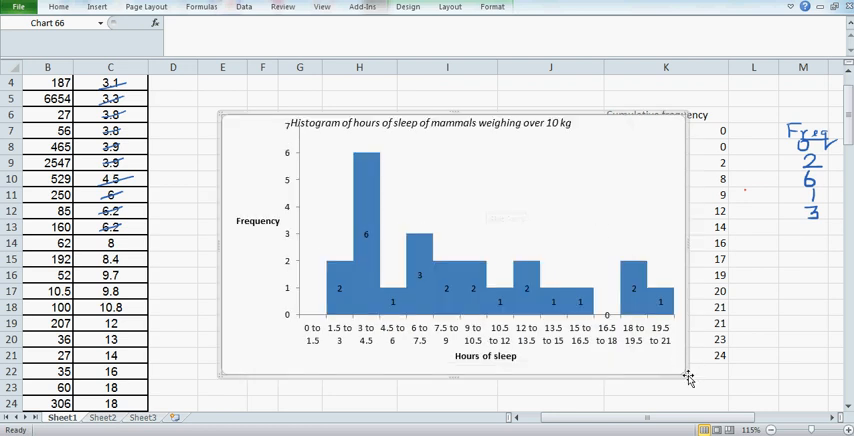
{"action": "mouse_move", "coordinate": [684, 380]}
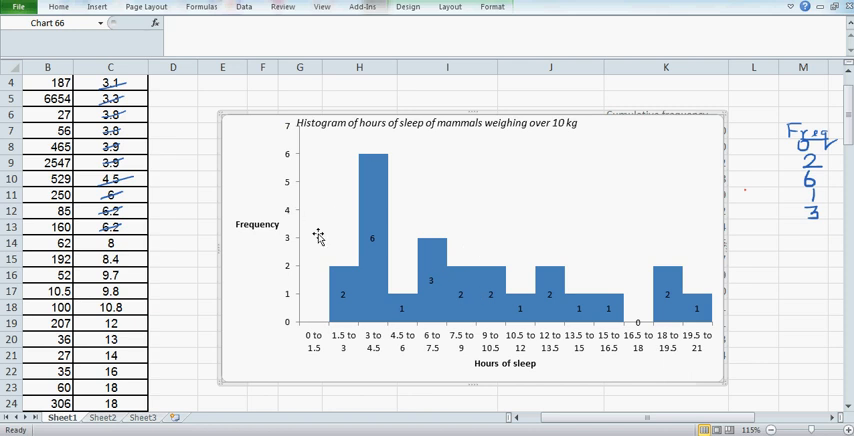
{"action": "mouse_move", "coordinate": [580, 348]}
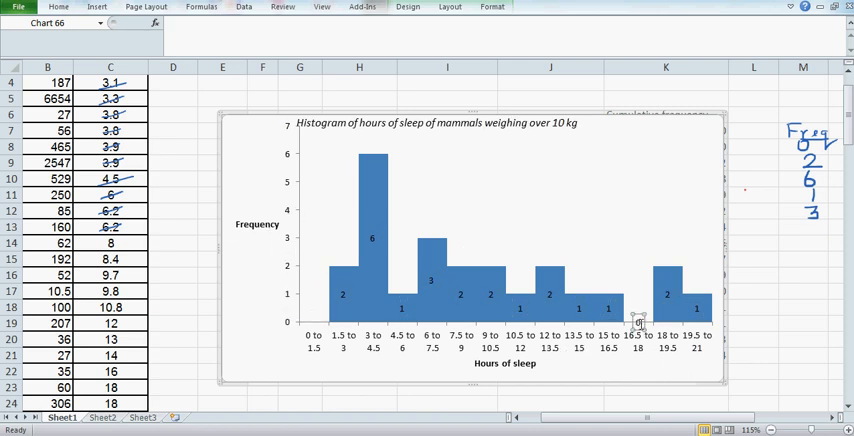
{"action": "mouse_move", "coordinate": [616, 268]}
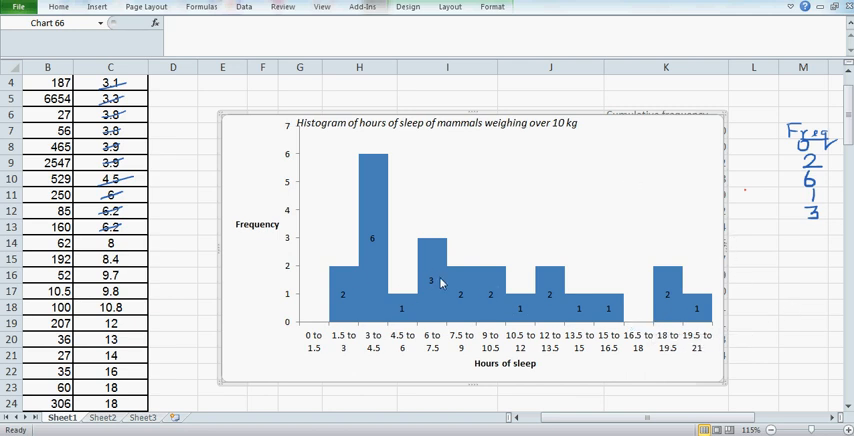
{"action": "mouse_move", "coordinate": [484, 100]}
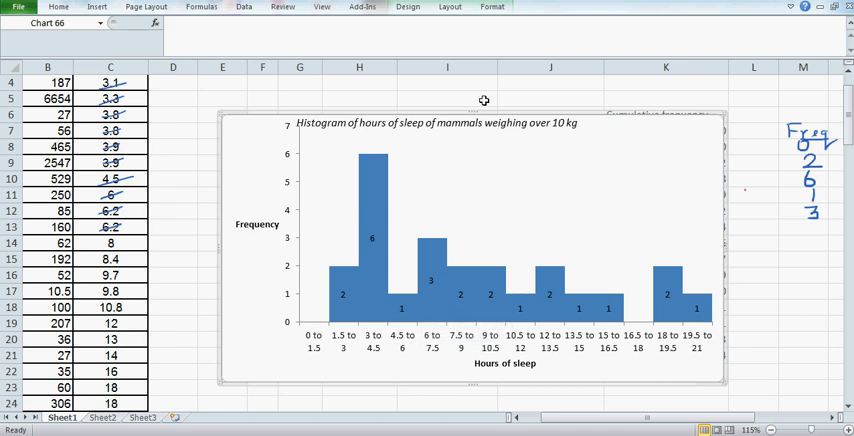
{"action": "mouse_move", "coordinate": [800, 144]}
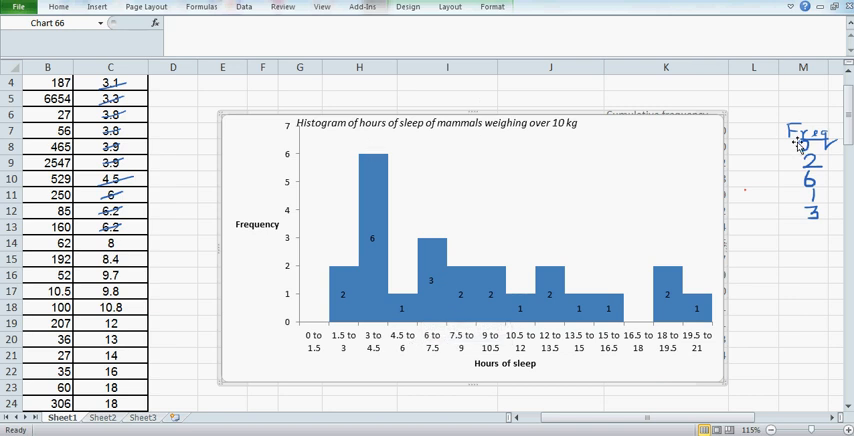